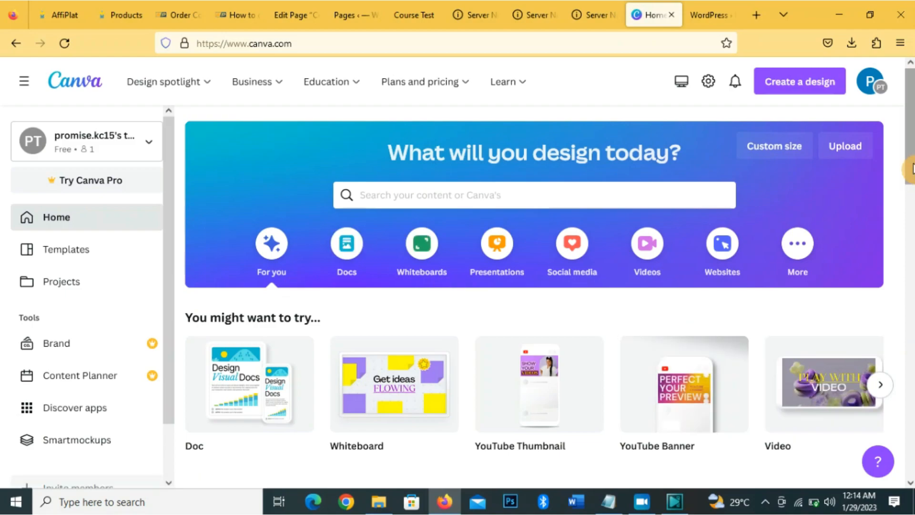
# - Browse the home page and recent designs, then start creating a new design
pyautogui.scroll(-3)
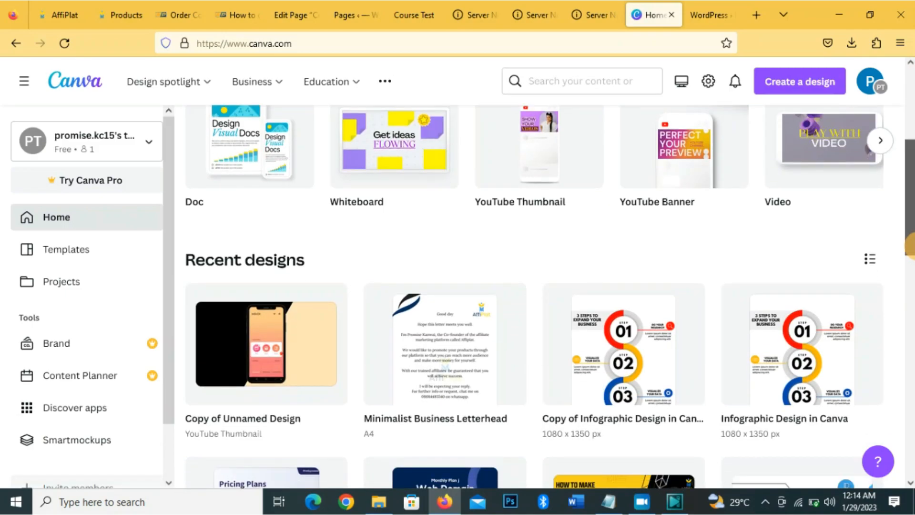
pyautogui.scroll(-3)
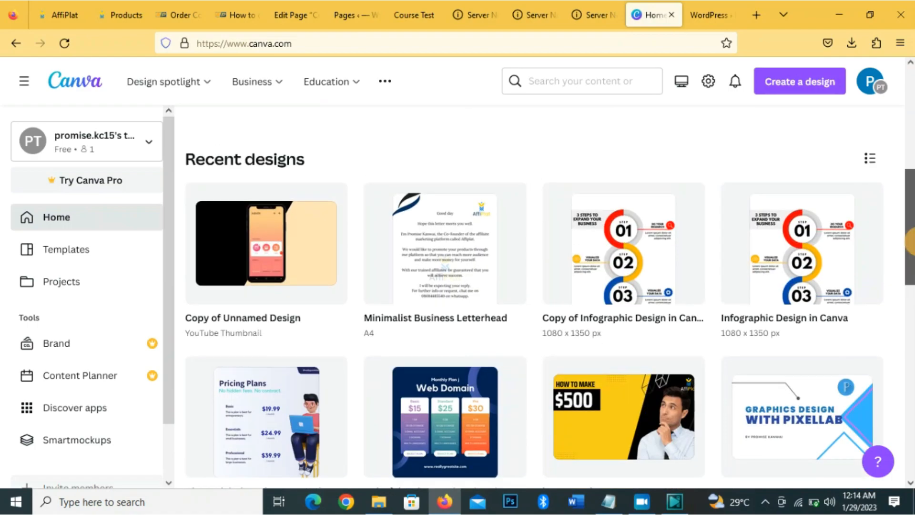
pyautogui.click(55, 217)
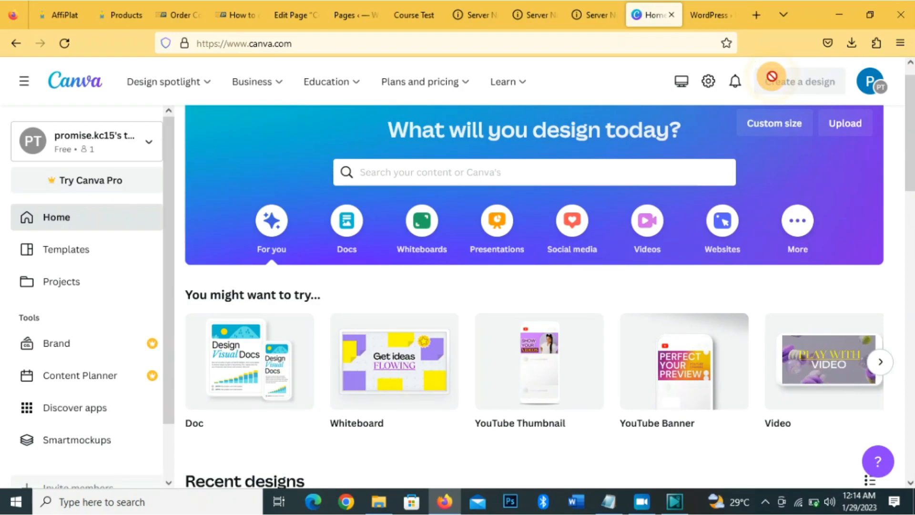
pyautogui.click(800, 81)
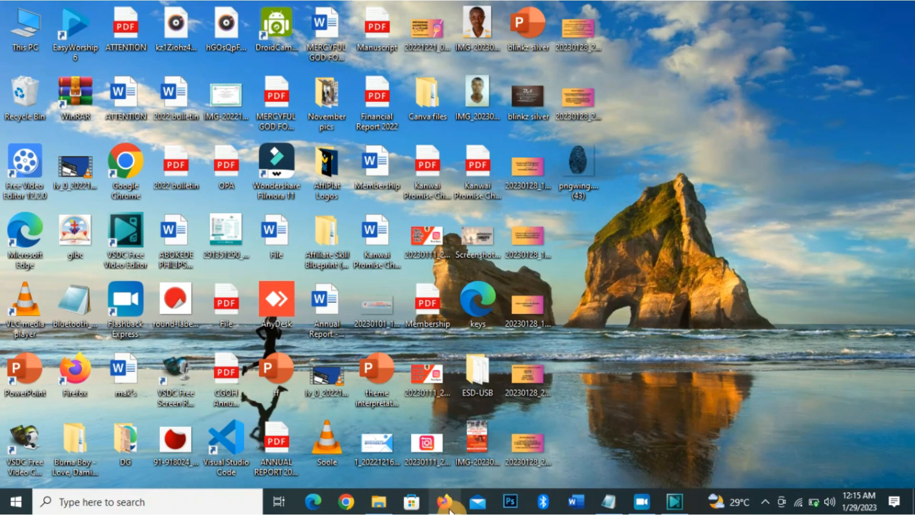
# - Restore the browser showing the new blank Instagram Post design
pyautogui.click(445, 501)
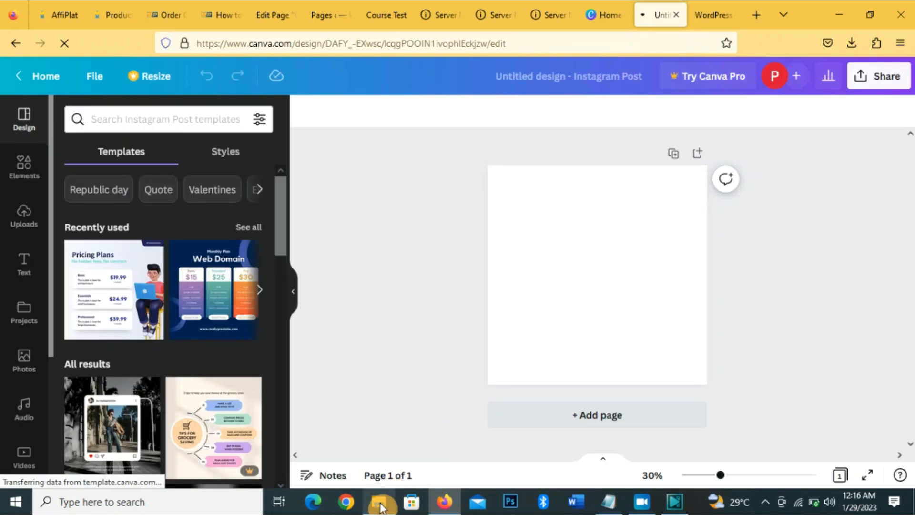
# - Bring the fingerprint image from the Desktop folder into Canva's Uploads
pyautogui.click(378, 502)
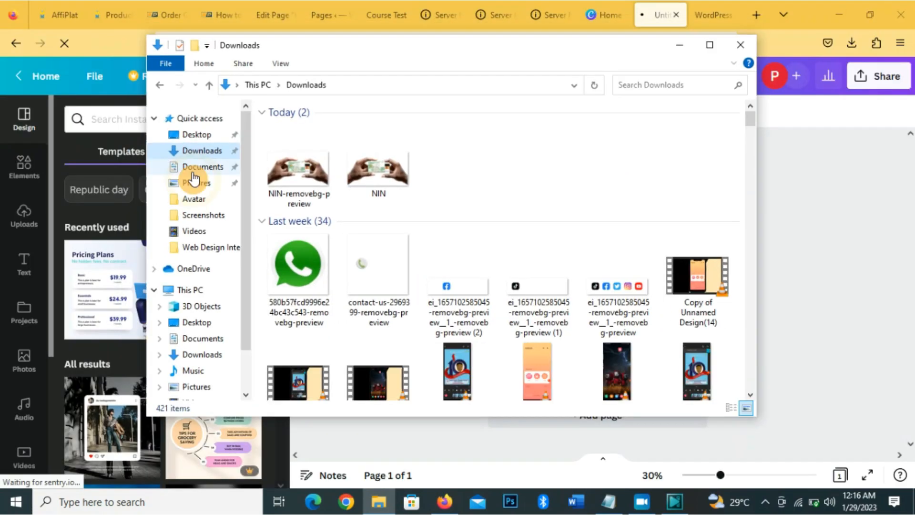
pyautogui.click(196, 135)
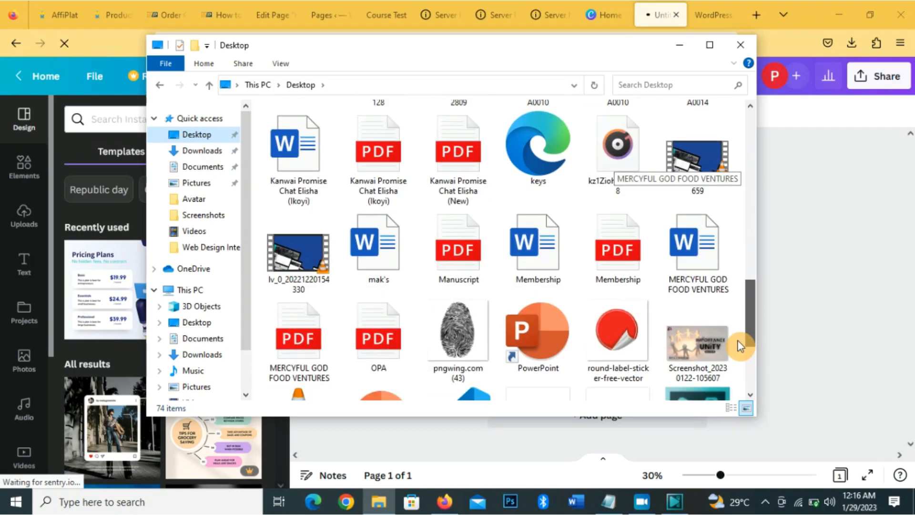
pyautogui.click(458, 333)
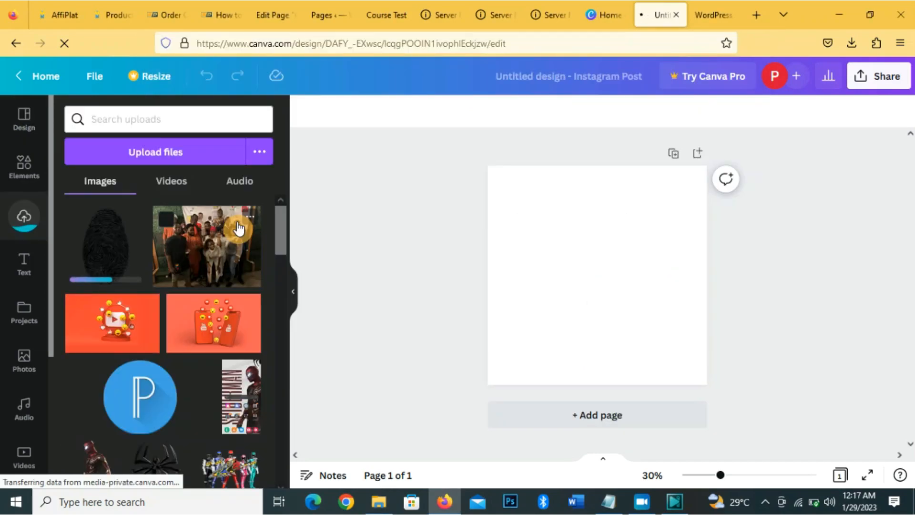
pyautogui.click(24, 216)
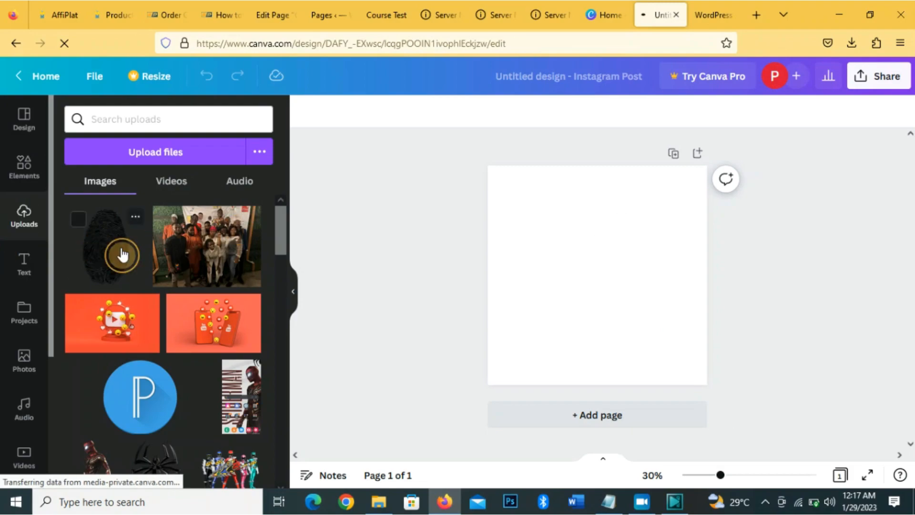
# - Add the fingerprint image to the post, enlarge it and centre it on the page
pyautogui.click(121, 254)
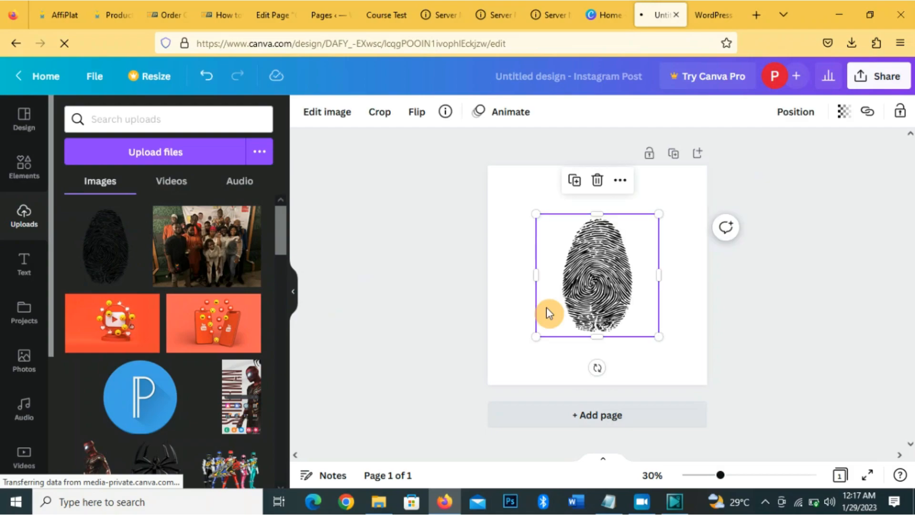
pyautogui.moveTo(673, 313)
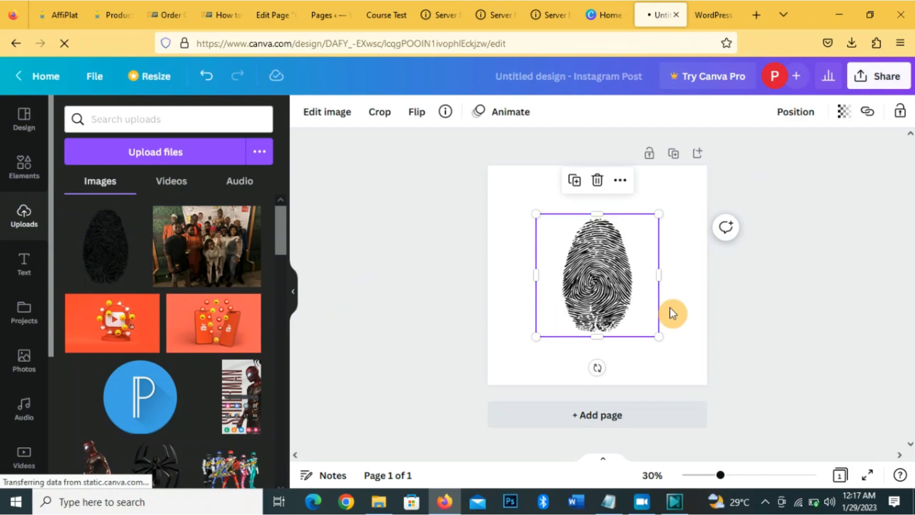
pyautogui.moveTo(659, 336); pyautogui.dragTo(685, 362)
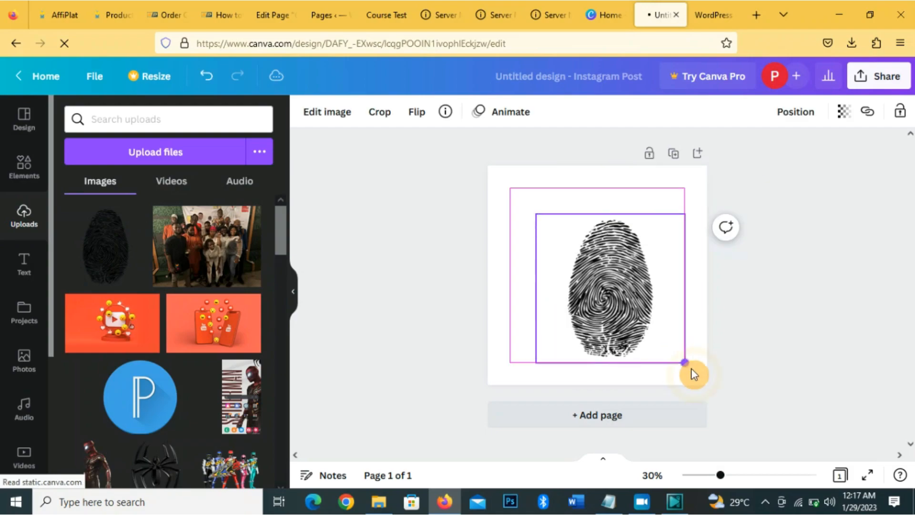
pyautogui.moveTo(684, 360); pyautogui.dragTo(693, 372)
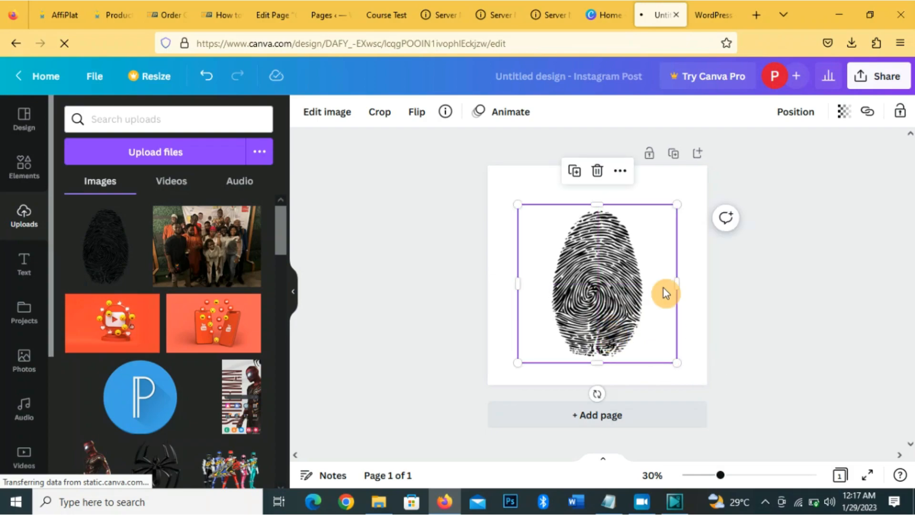
# - Lower the fingerprint's transparency to about 6 so it becomes a faint watermark
pyautogui.click(844, 111)
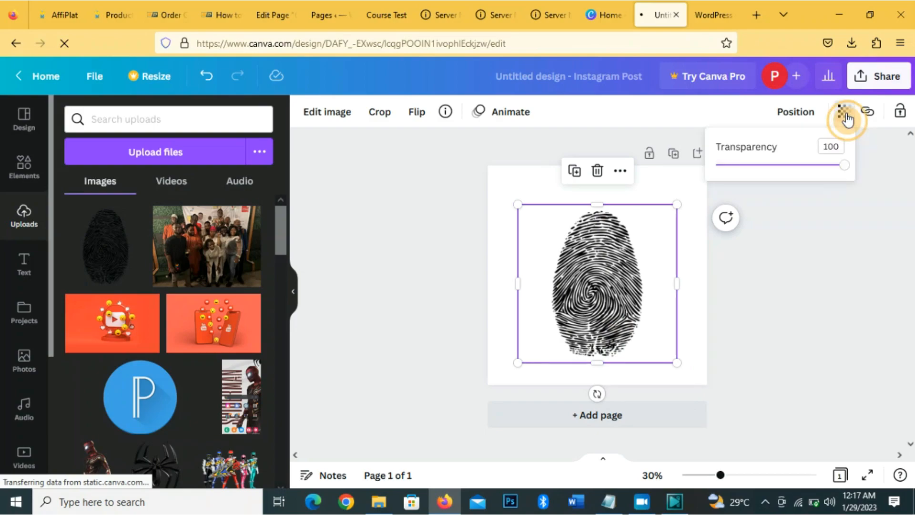
pyautogui.moveTo(843, 164); pyautogui.dragTo(761, 165)
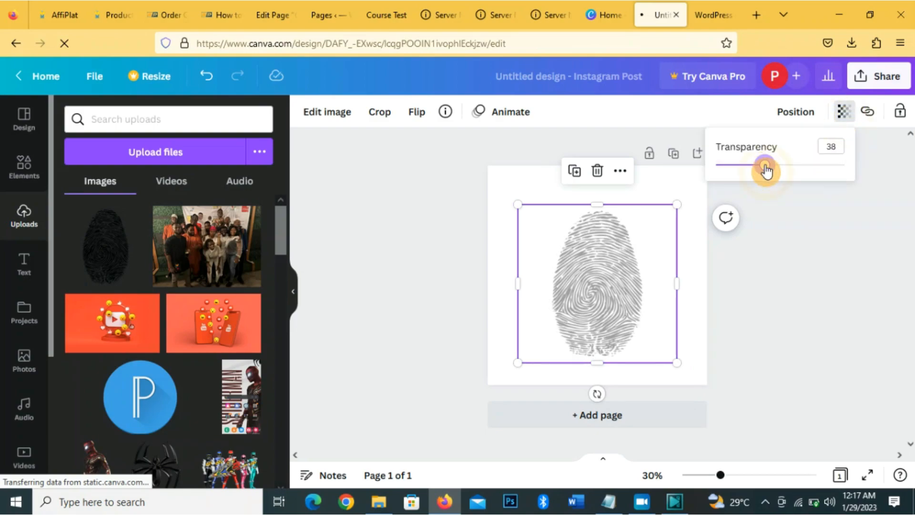
pyautogui.moveTo(766, 166); pyautogui.dragTo(734, 167)
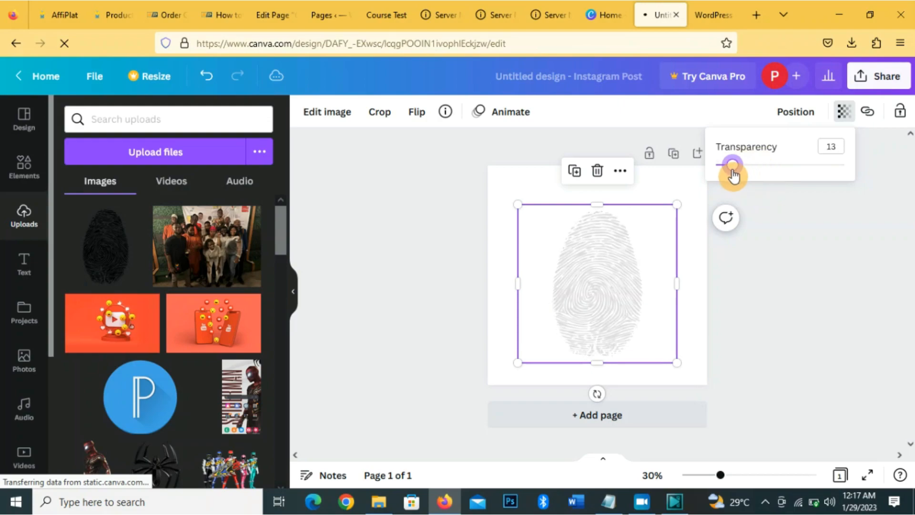
pyautogui.moveTo(732, 165); pyautogui.dragTo(723, 170)
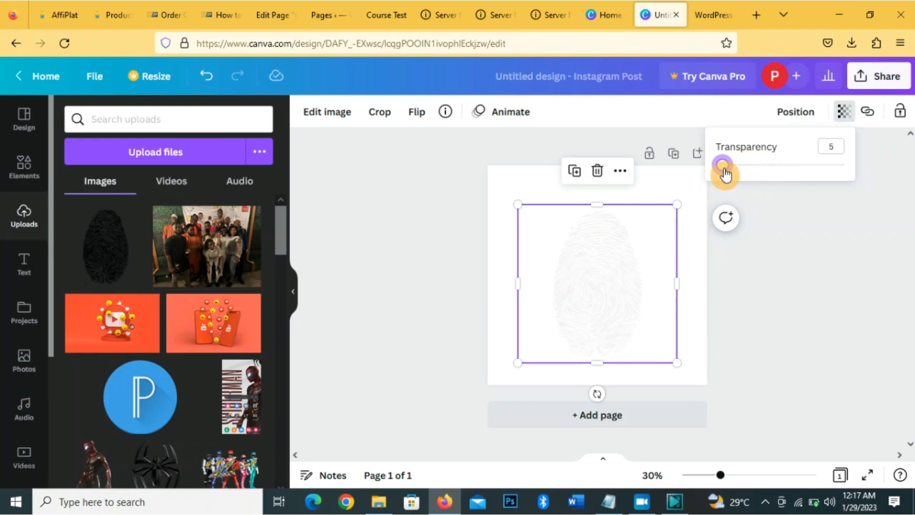
pyautogui.moveTo(724, 165); pyautogui.dragTo(723, 164)
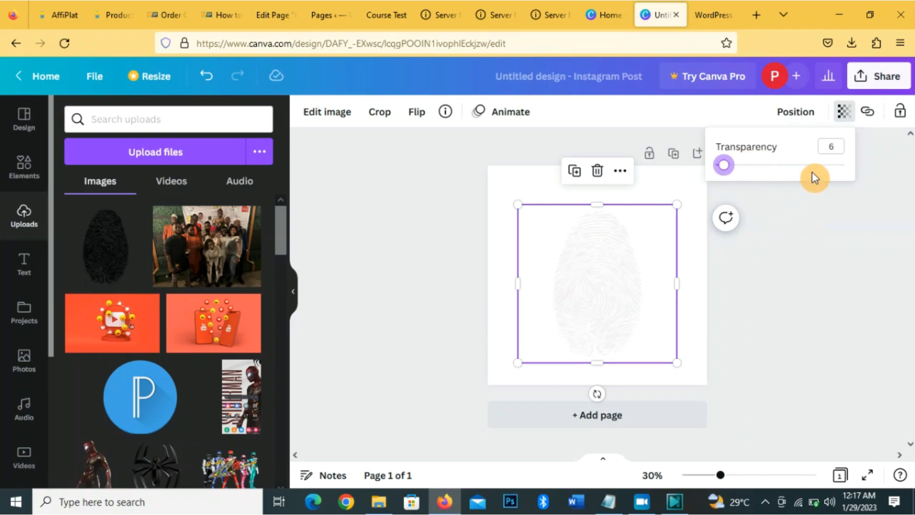
pyautogui.click(831, 146)
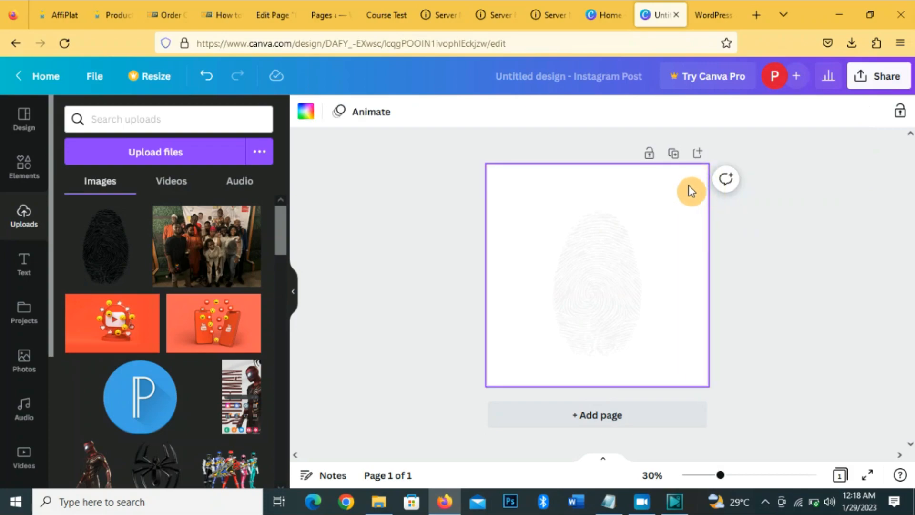
pyautogui.moveTo(471, 260)
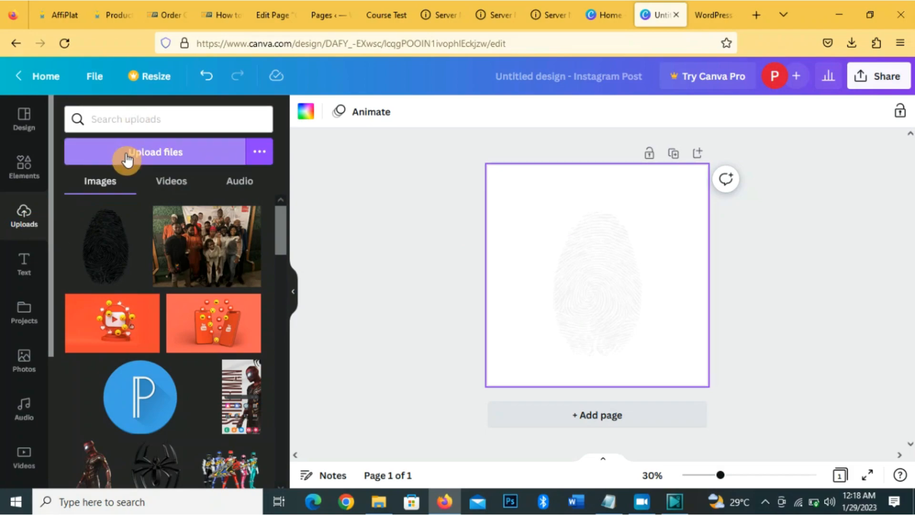
pyautogui.moveTo(378, 357)
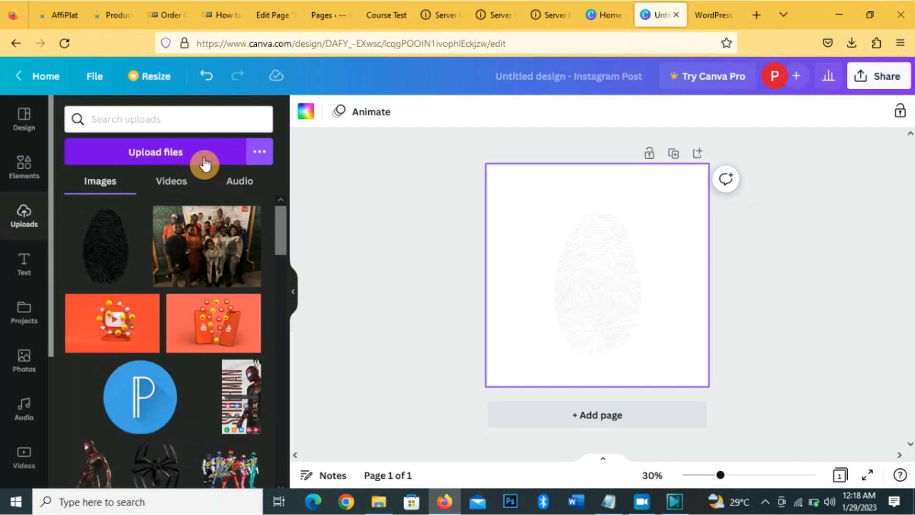
# - Upload the NIN-removebg-preview hands-and-card image from Downloads
pyautogui.click(155, 152)
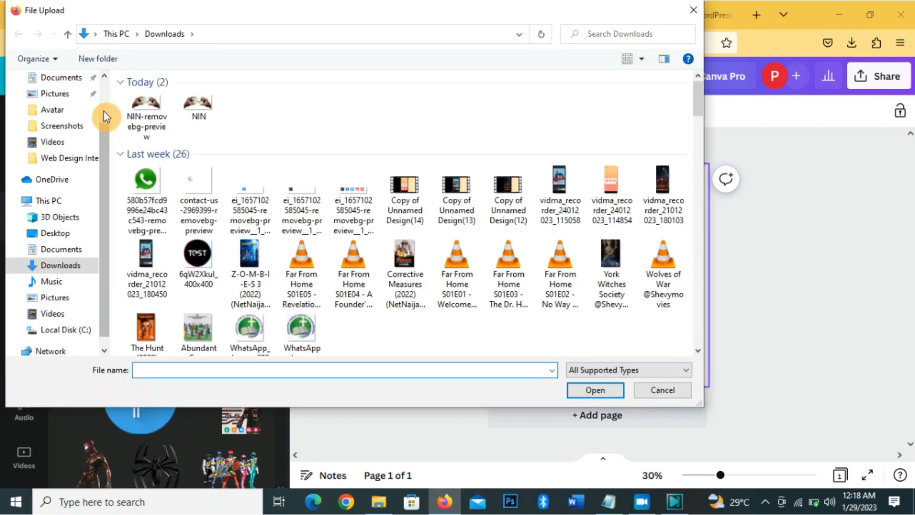
pyautogui.click(147, 110)
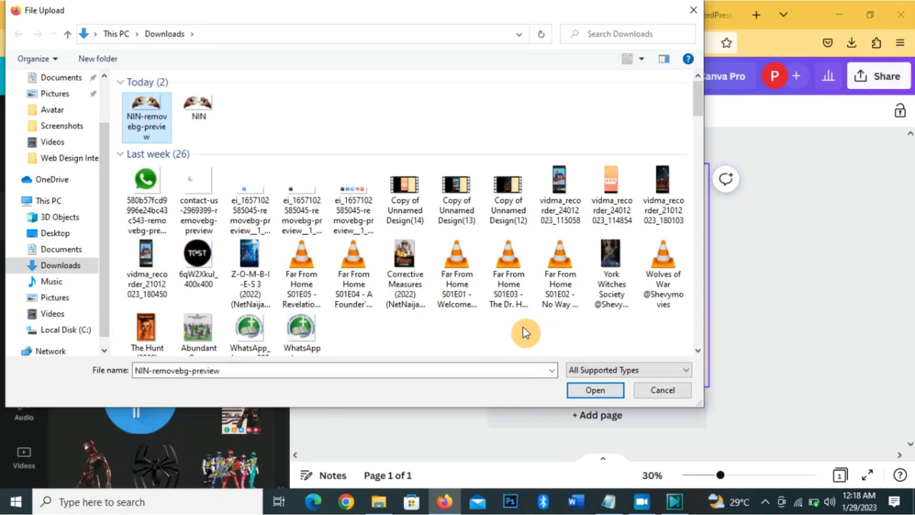
pyautogui.click(594, 390)
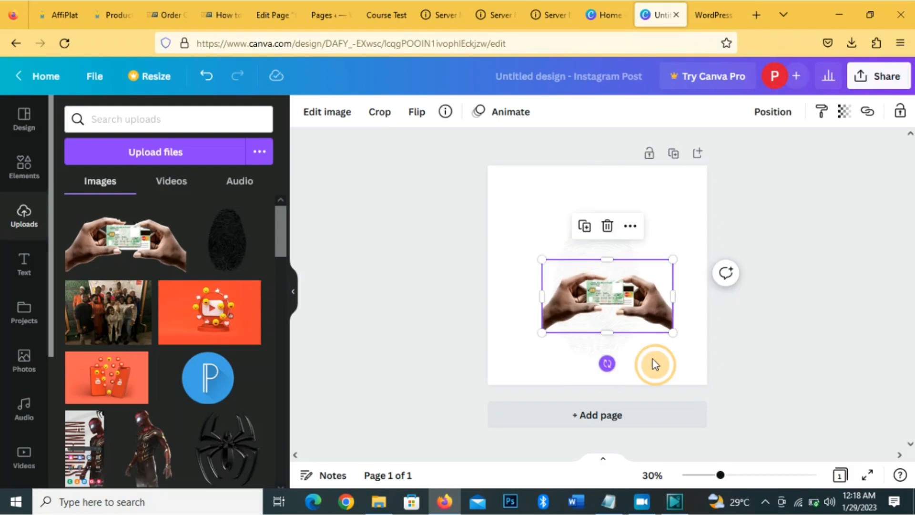
# - Rotate the hands photo upright, enlarge it and place the card at bottom centre
pyautogui.moveTo(654, 363); pyautogui.dragTo(645, 302)
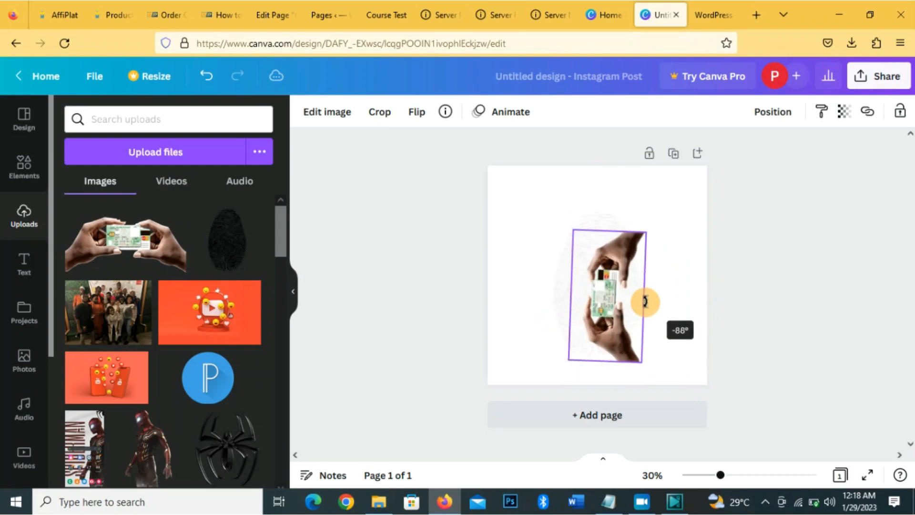
pyautogui.moveTo(645, 302); pyautogui.dragTo(644, 303)
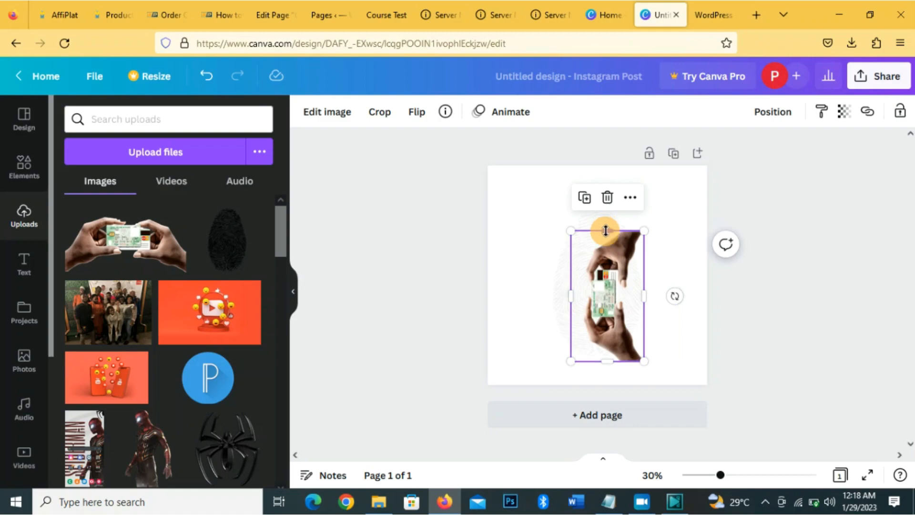
pyautogui.moveTo(606, 229); pyautogui.dragTo(606, 278)
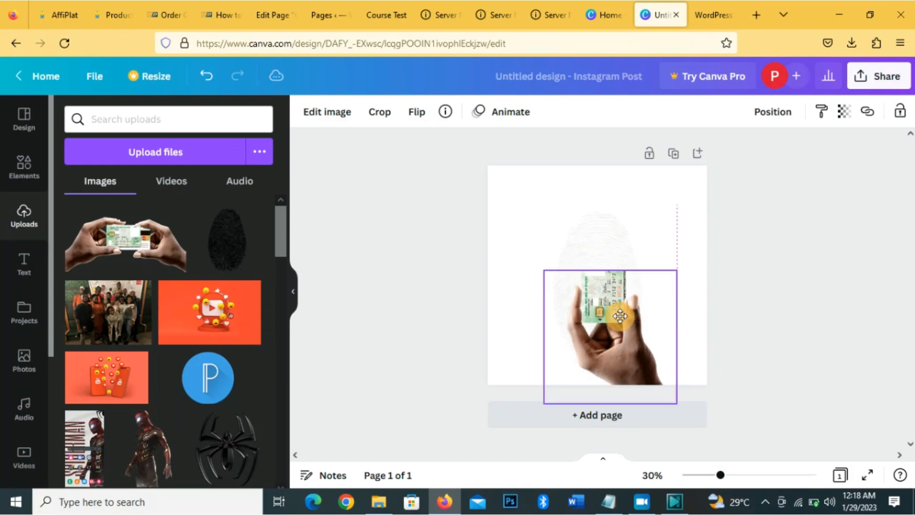
pyautogui.moveTo(620, 315); pyautogui.dragTo(612, 321)
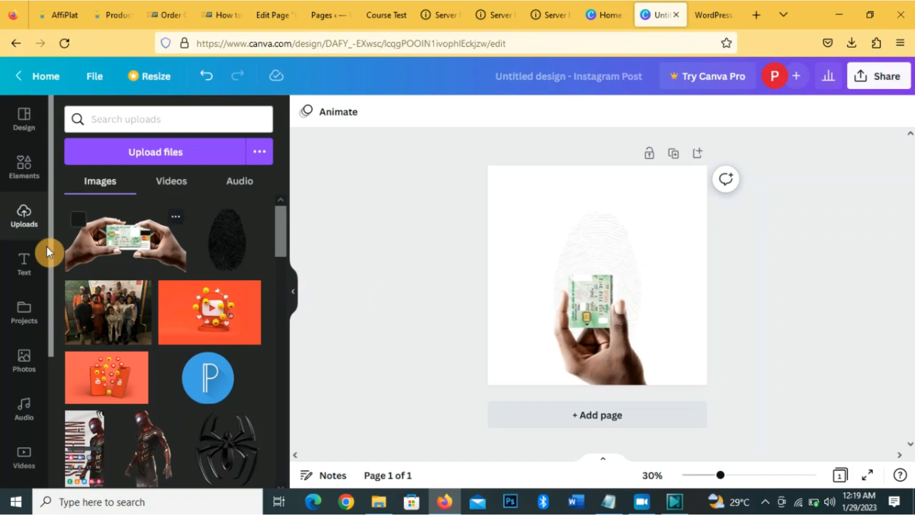
# - Show the Text panel with heading, subheading and body options
pyautogui.click(23, 264)
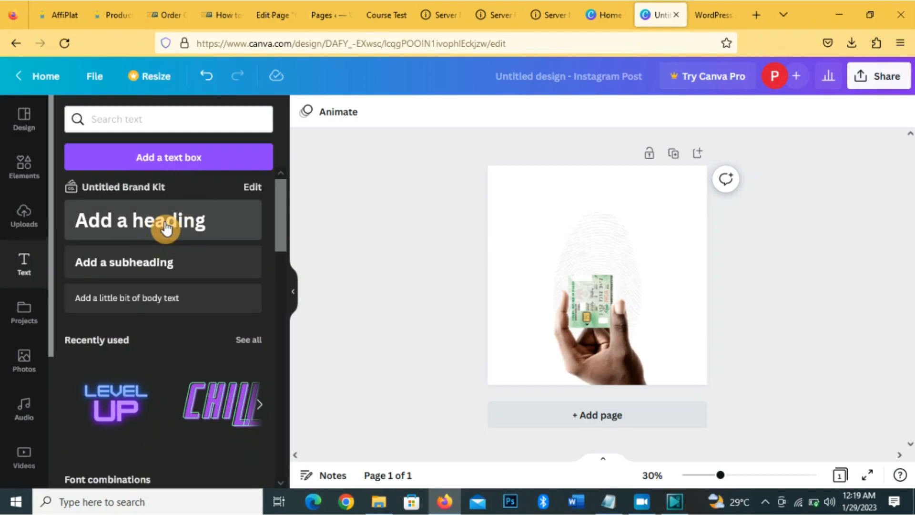
# - Add a heading and begin typing 'GET YOUR PVC' over the card
pyautogui.click(163, 220)
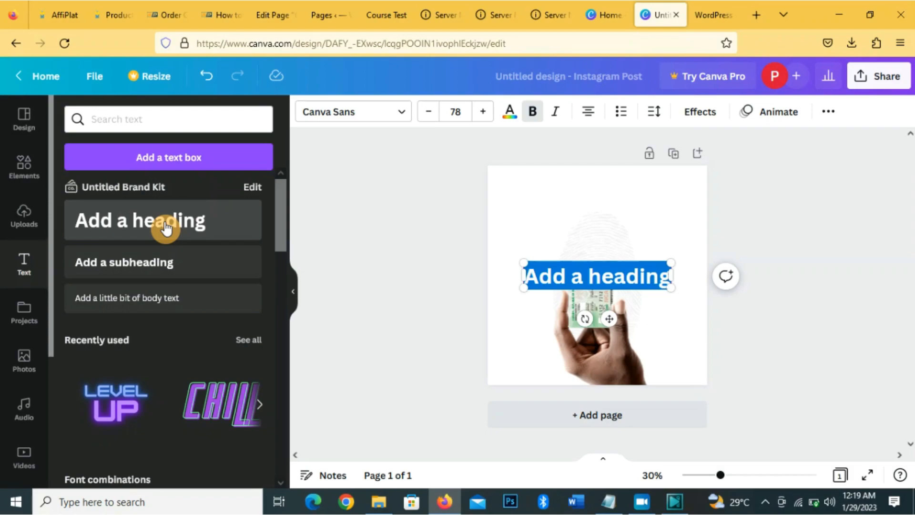
pyautogui.write('GET')
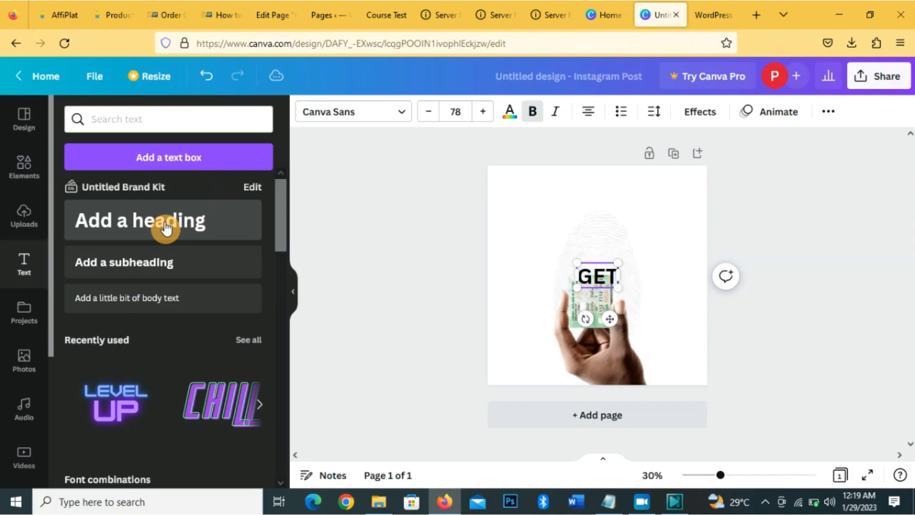
pyautogui.write('YOUR PVC')
pyautogui.write('MONT')
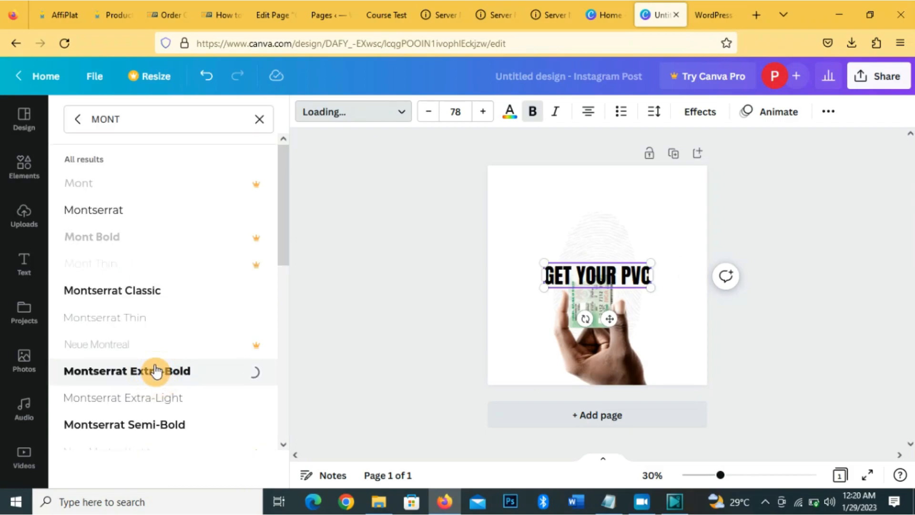
# - Apply Montserrat Extra-Bold to the heading and colour it dark green
pyautogui.click(127, 371)
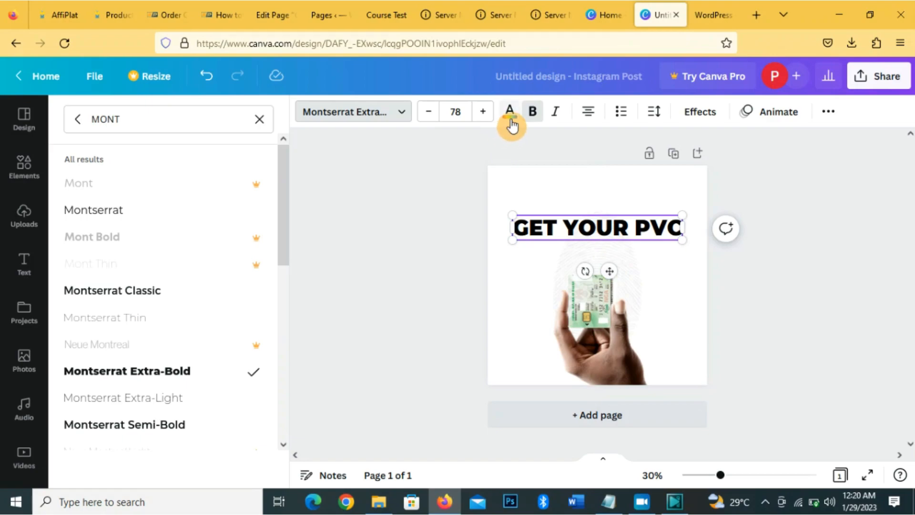
pyautogui.click(509, 111)
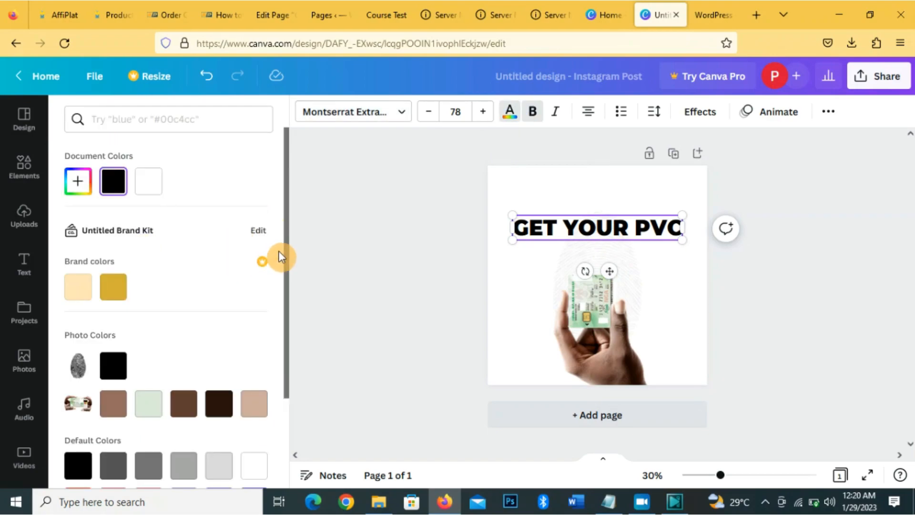
pyautogui.scroll(-3)
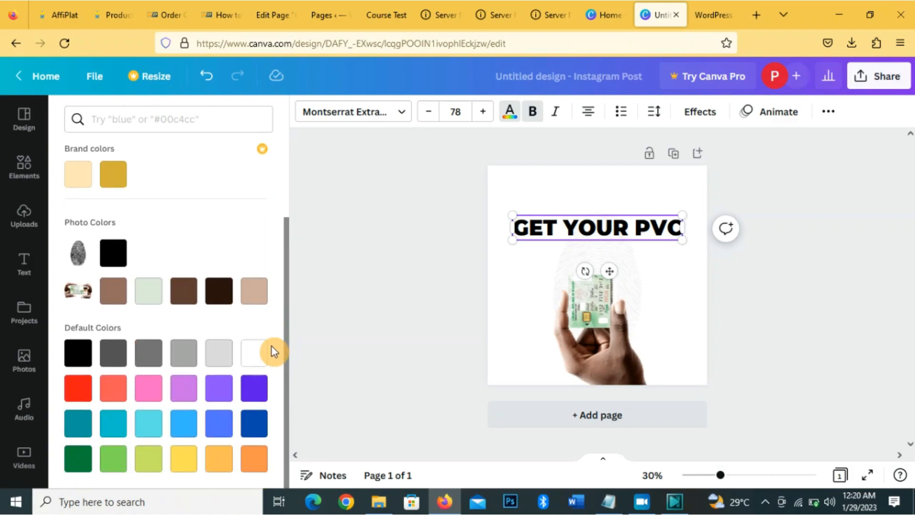
pyautogui.click(77, 458)
pyautogui.write('Shape Tomorrow by')
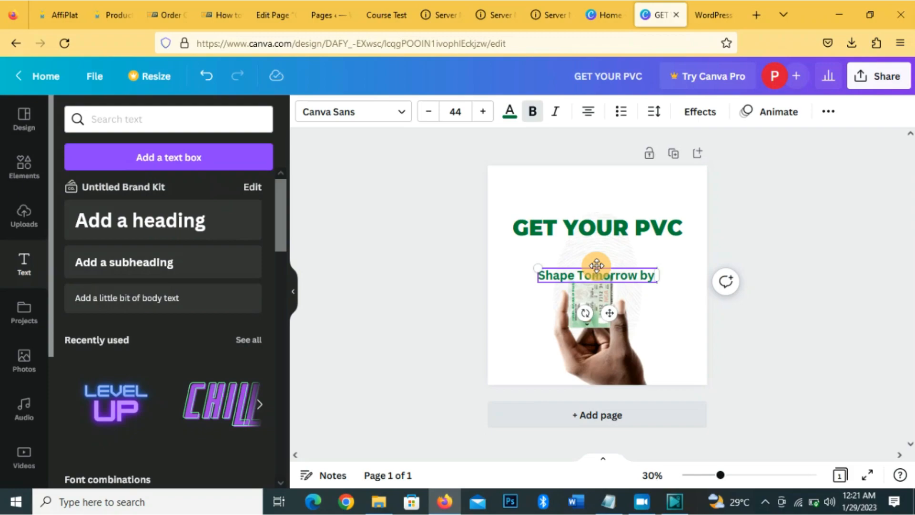
# - Finish typing the subheading so it reads 'Shape Tomorrow by Voting Today'
pyautogui.write('vot')
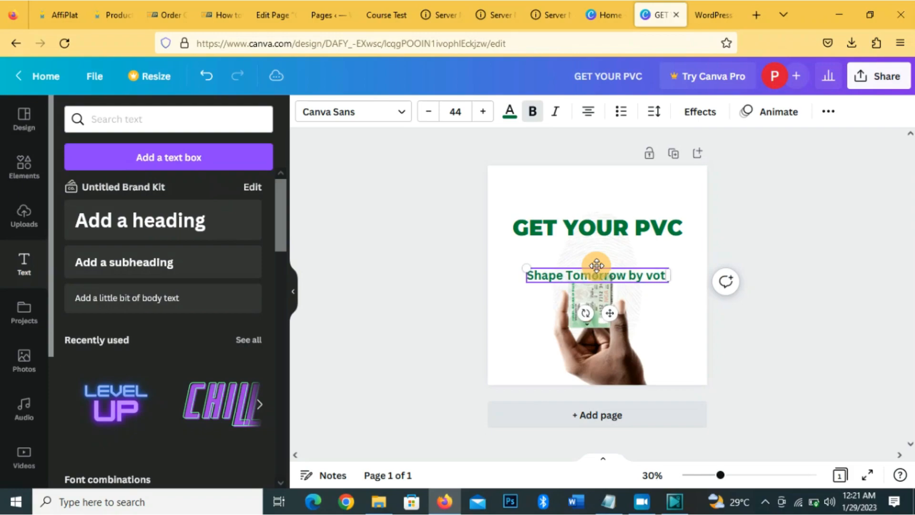
pyautogui.write('ing 1')
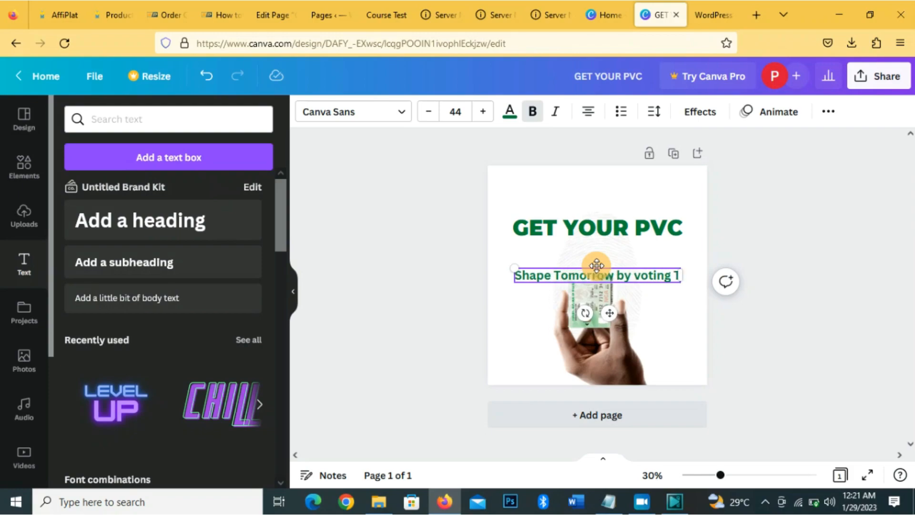
pyautogui.write('Today')
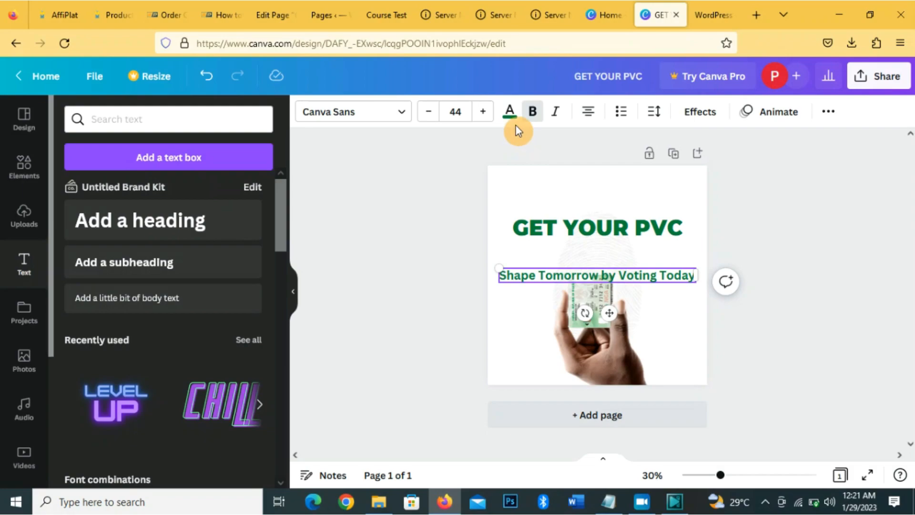
# - Colour the subheading black and set it in Montserrat (font search 'MONT')
pyautogui.click(508, 112)
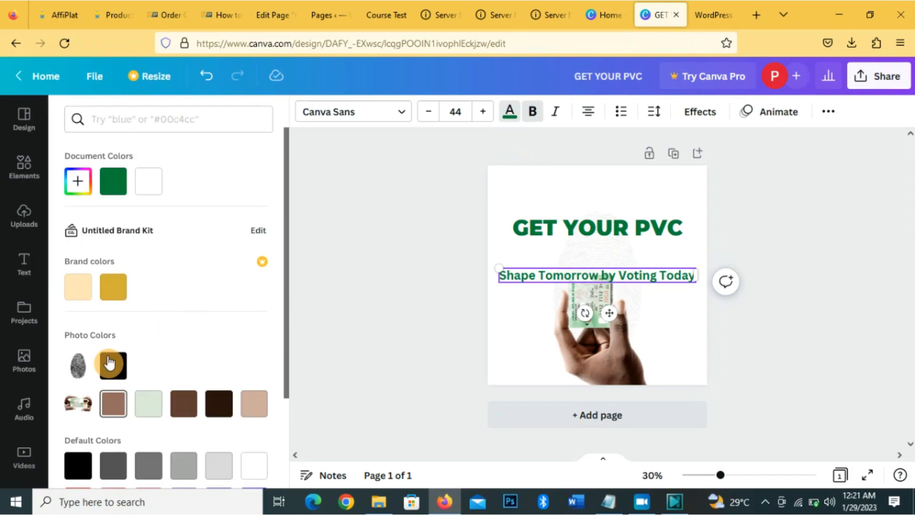
pyautogui.click(113, 365)
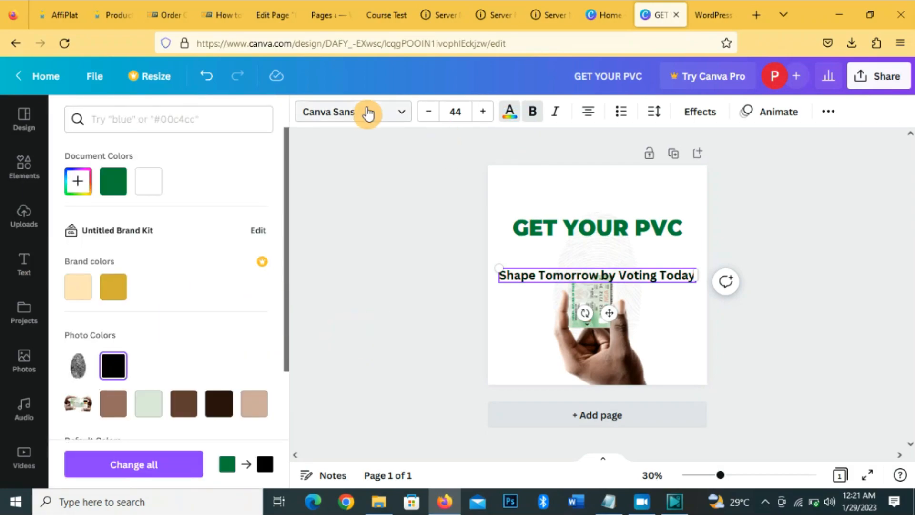
pyautogui.write('MONT')
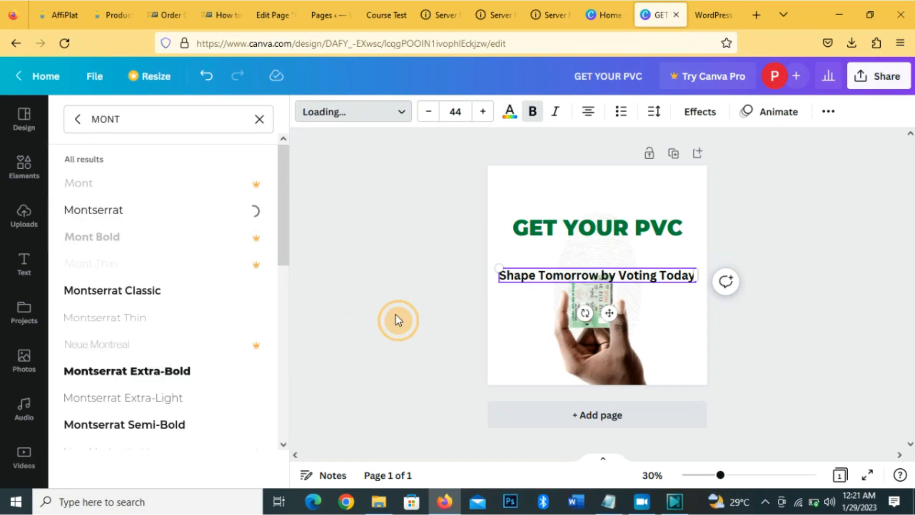
pyautogui.moveTo(435, 138)
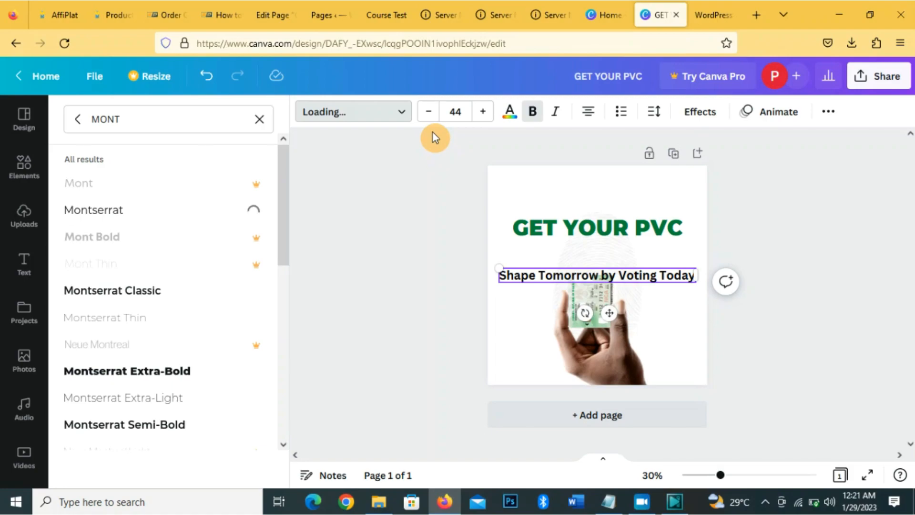
pyautogui.click(92, 209)
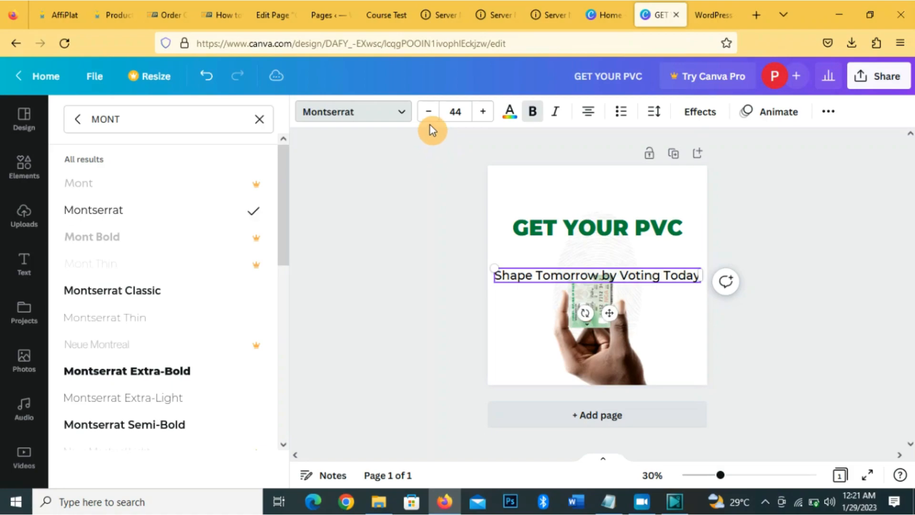
# - Shrink the subheading to size 30 and centre it directly under the GET YOUR PVC heading
pyautogui.click(428, 112)
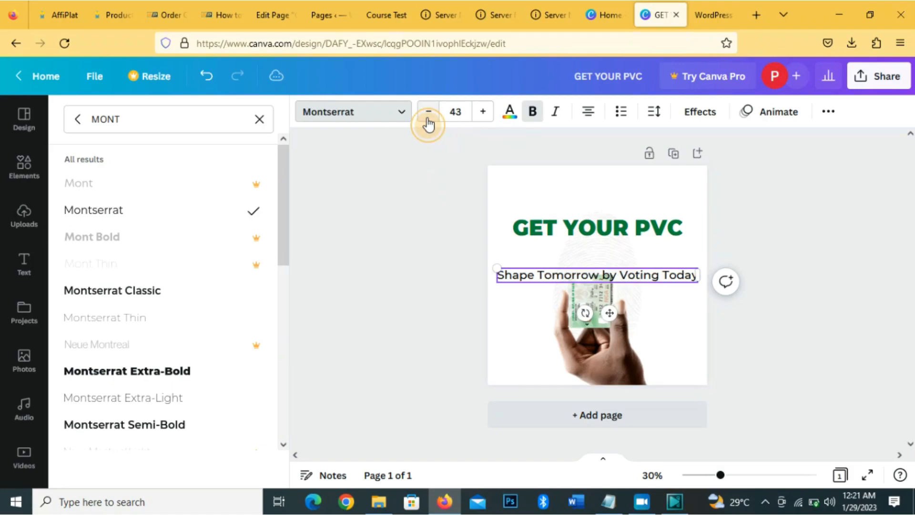
pyautogui.click(428, 111)
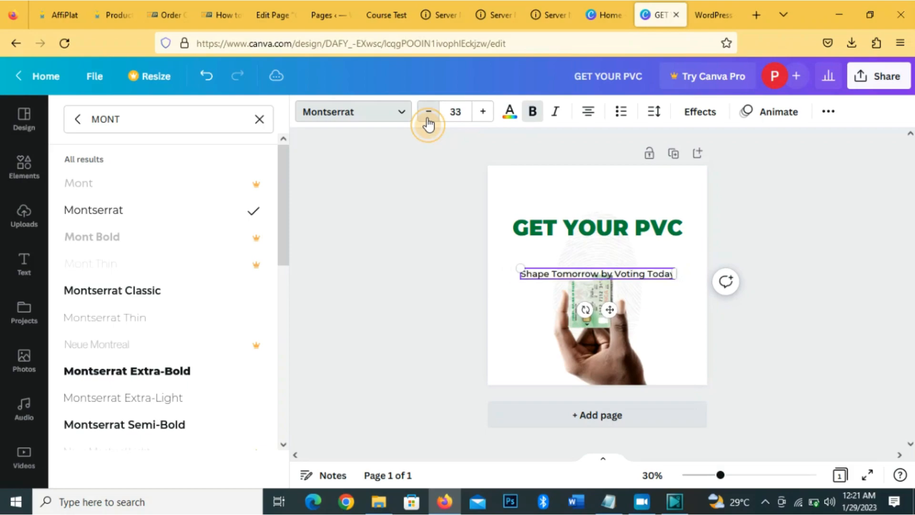
pyautogui.click(428, 112)
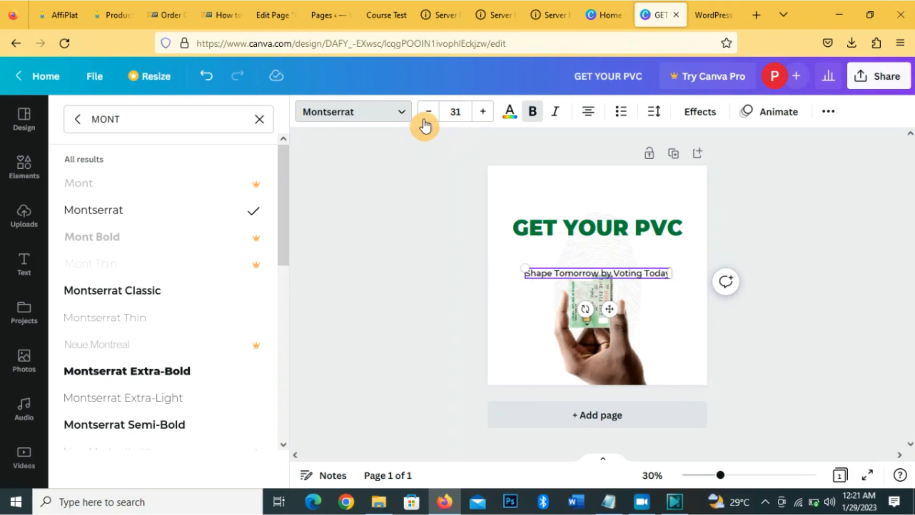
pyautogui.click(428, 112)
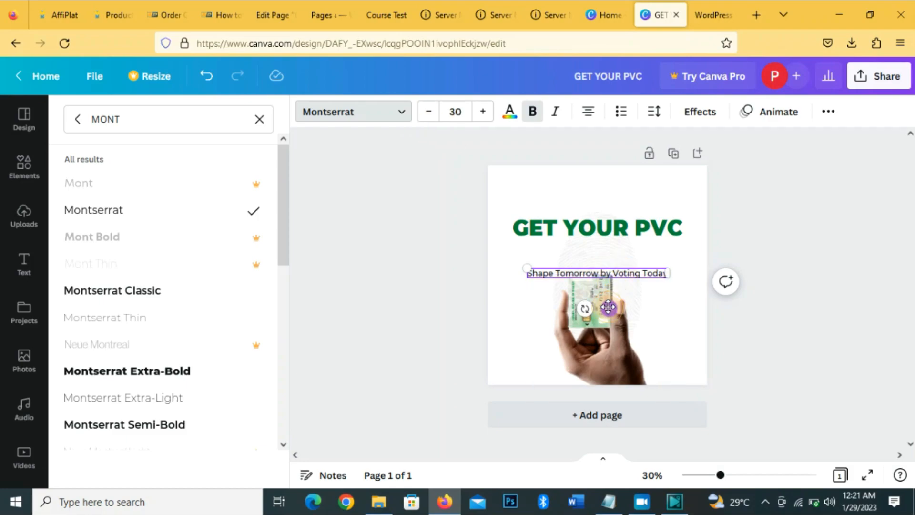
pyautogui.moveTo(596, 272); pyautogui.dragTo(597, 245)
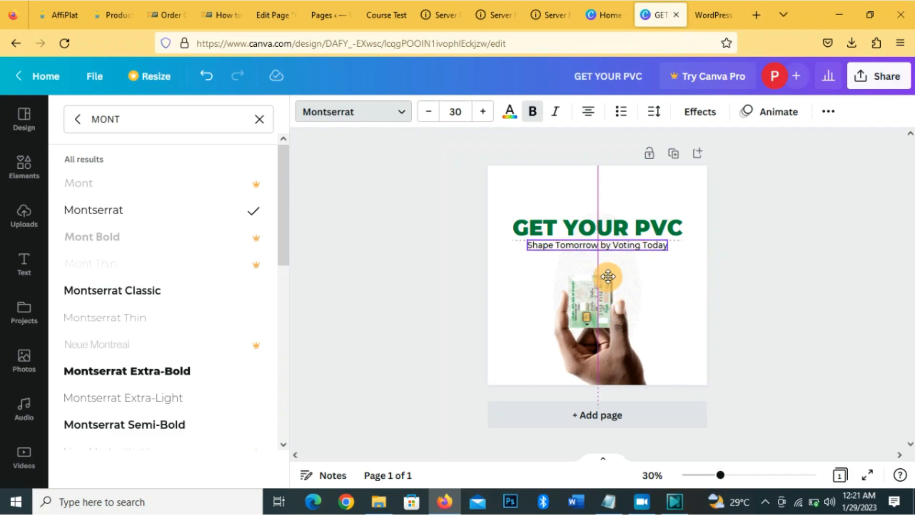
pyautogui.click(260, 119)
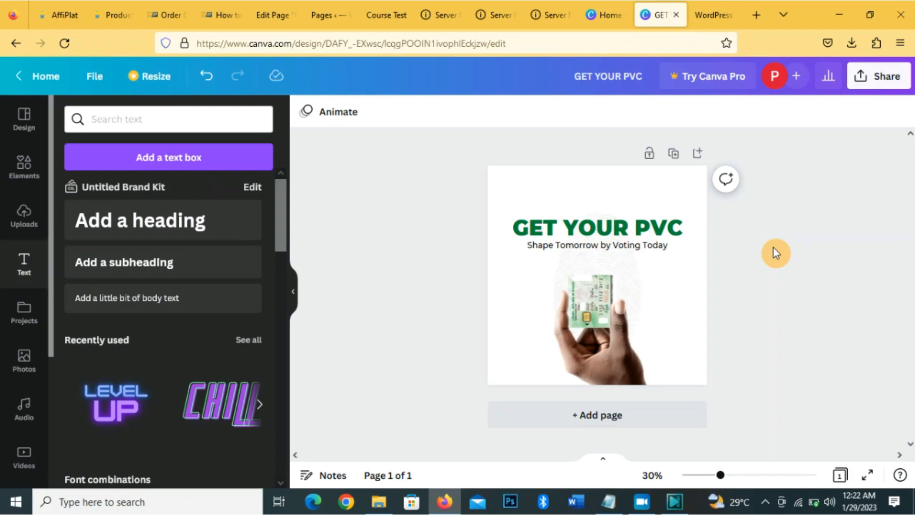
pyautogui.click(595, 228)
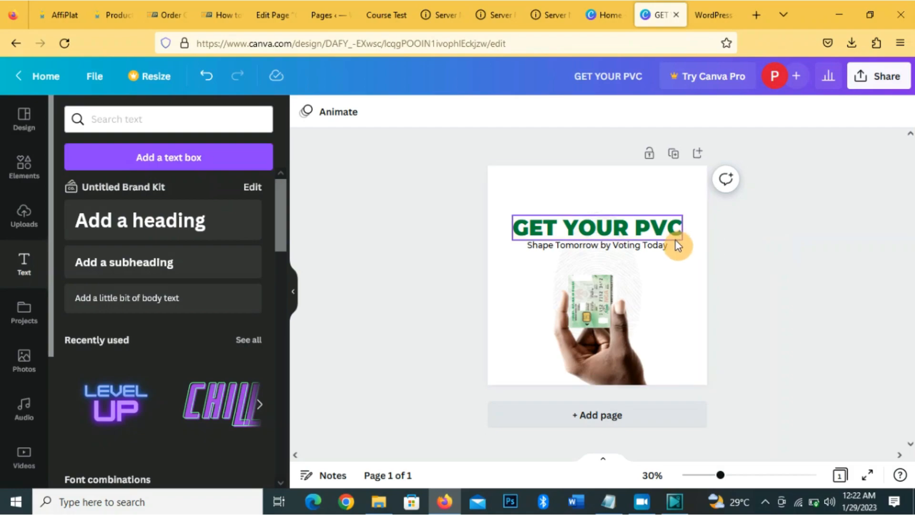
pyautogui.click(594, 245)
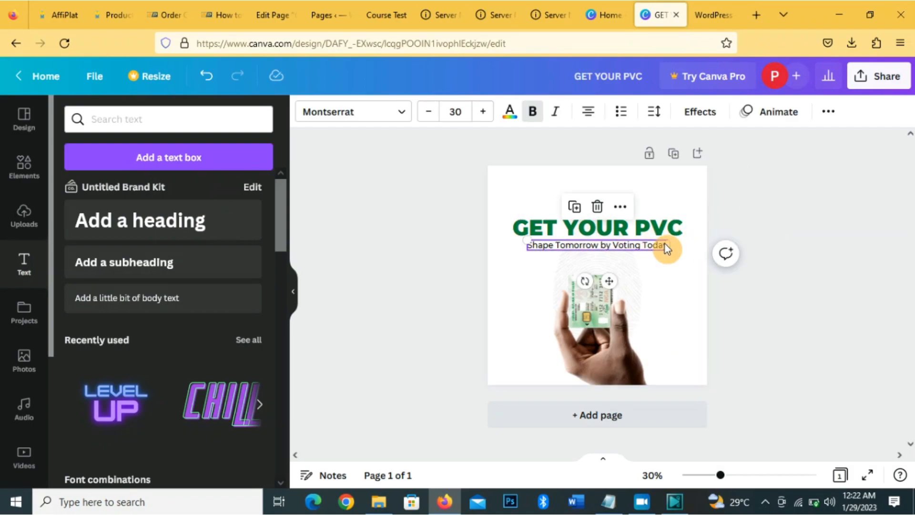
pyautogui.click(596, 227)
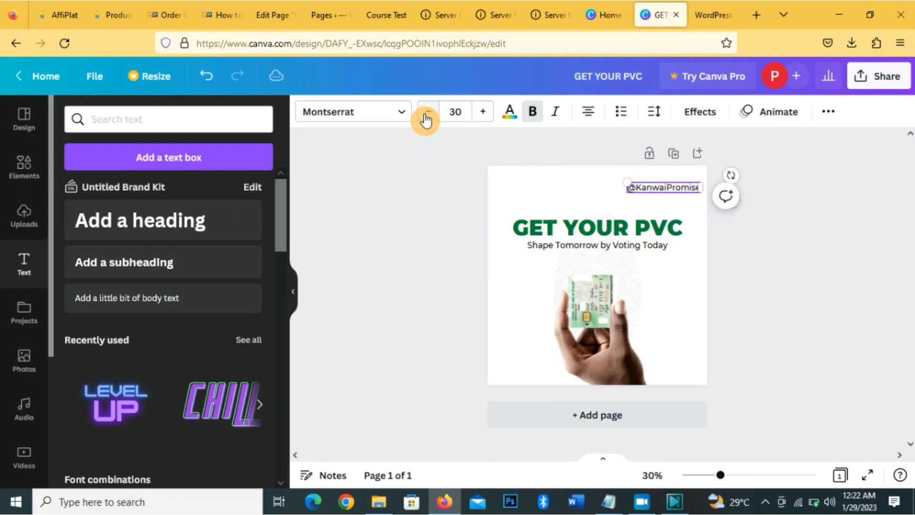
# - Set the handle to size 25 and place it in the top-right corner above the heading
pyautogui.click(427, 110)
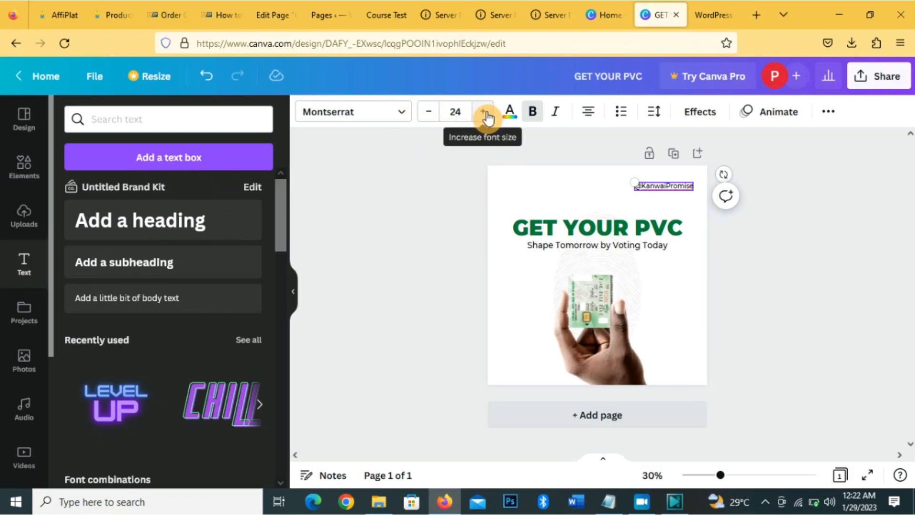
pyautogui.click(483, 111)
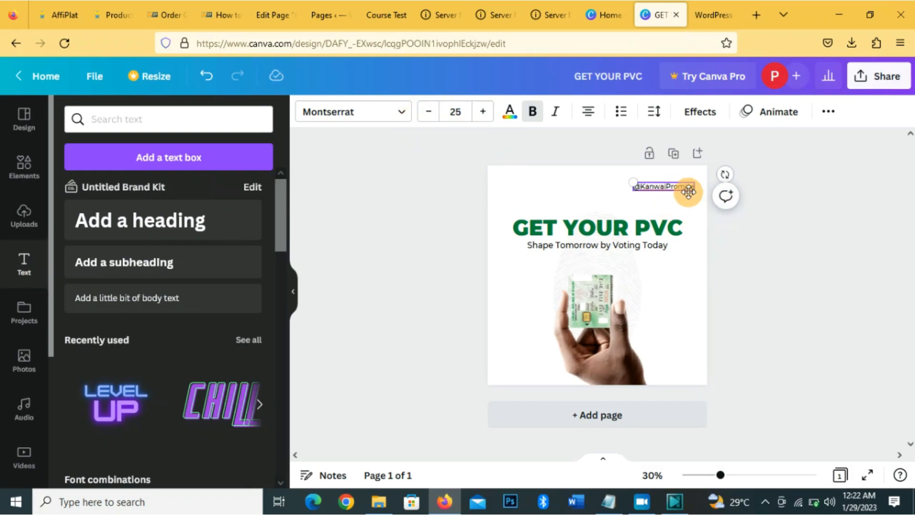
pyautogui.click(665, 186)
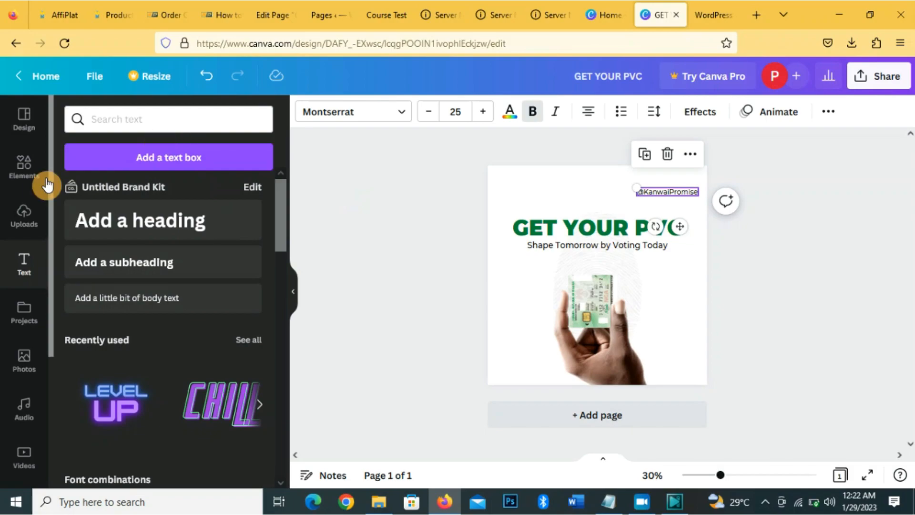
# - Search Elements for 'instagram' and place the Instagram icon left of the handle
pyautogui.click(23, 168)
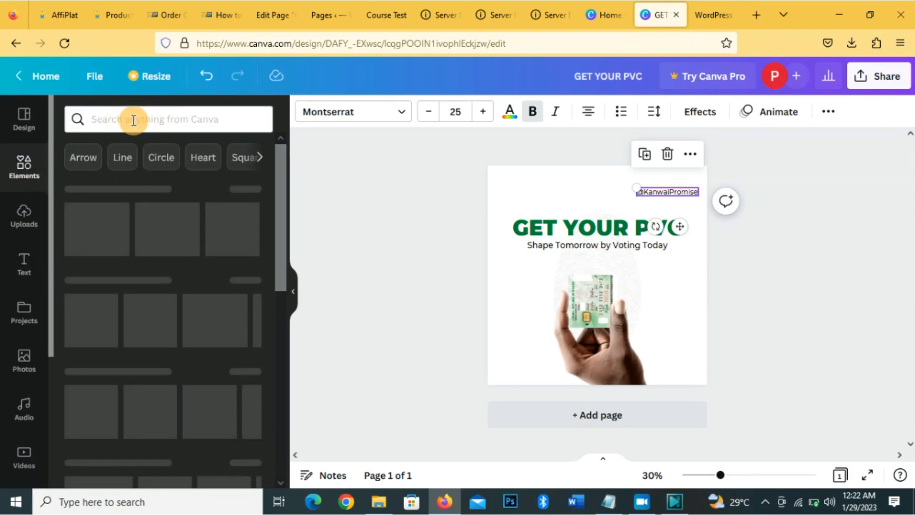
pyautogui.write('instagram')
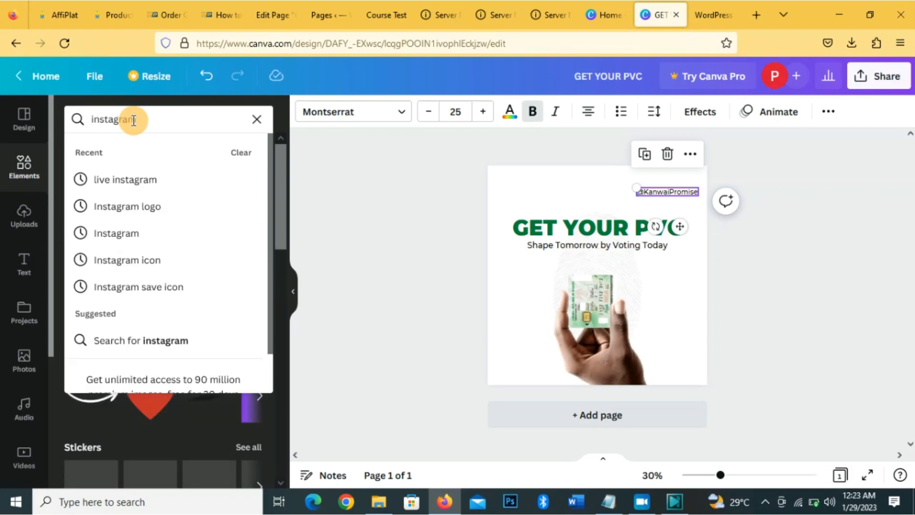
pyautogui.press('Enter')
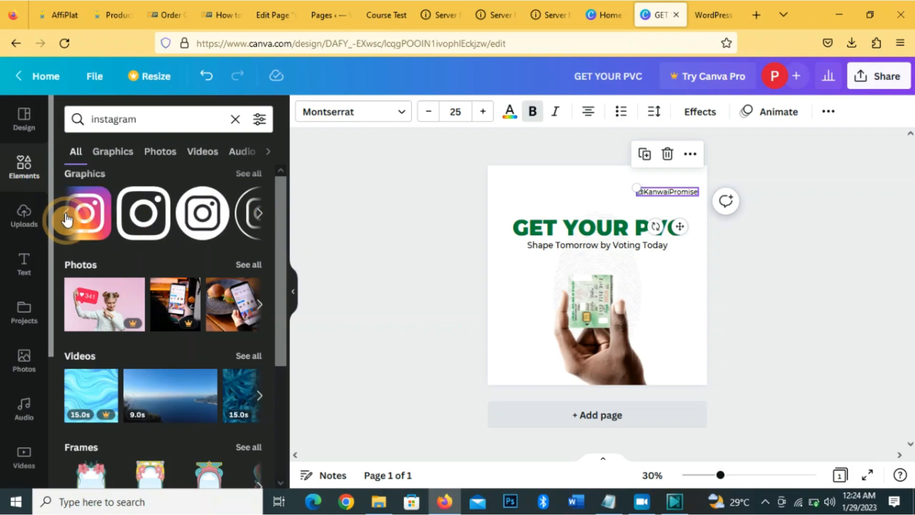
pyautogui.moveTo(483, 206)
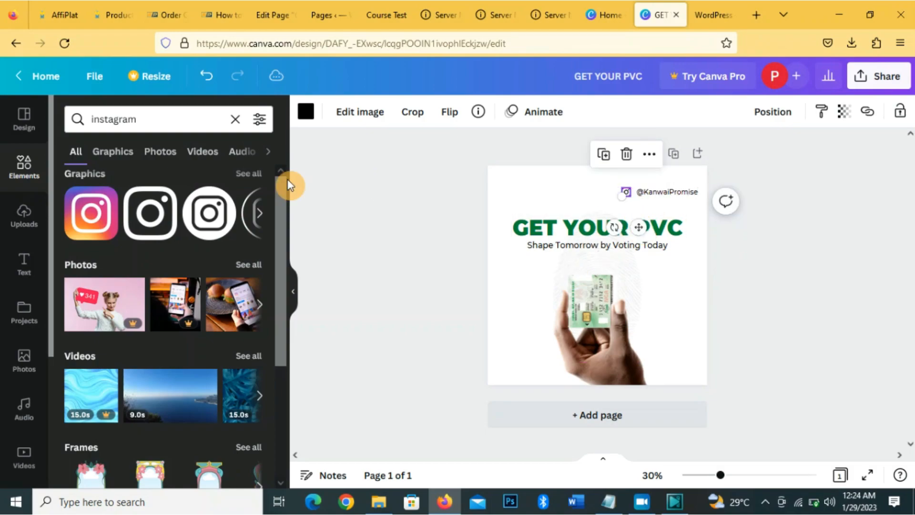
pyautogui.click(176, 119)
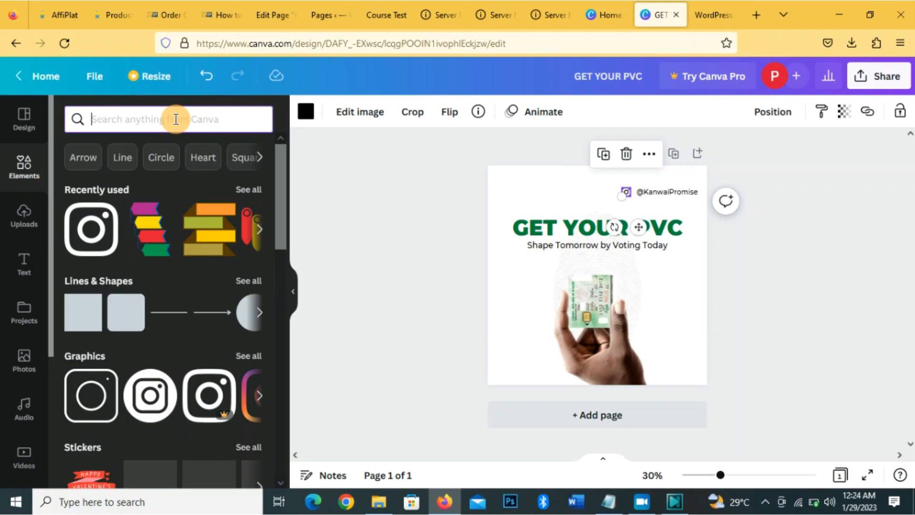
# - Search Elements for 'twitter' and place the Twitter bird icon left of the Instagram icon
pyautogui.write('twitteer')
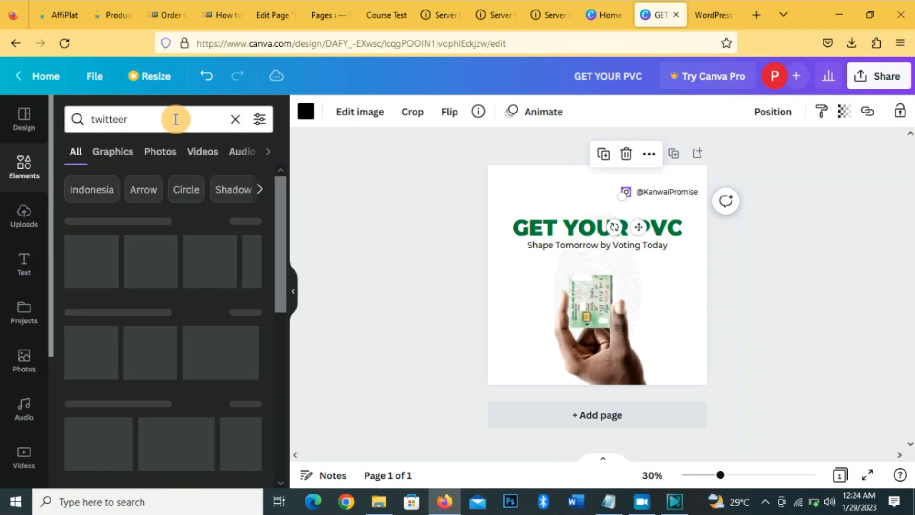
pyautogui.press('Enter')
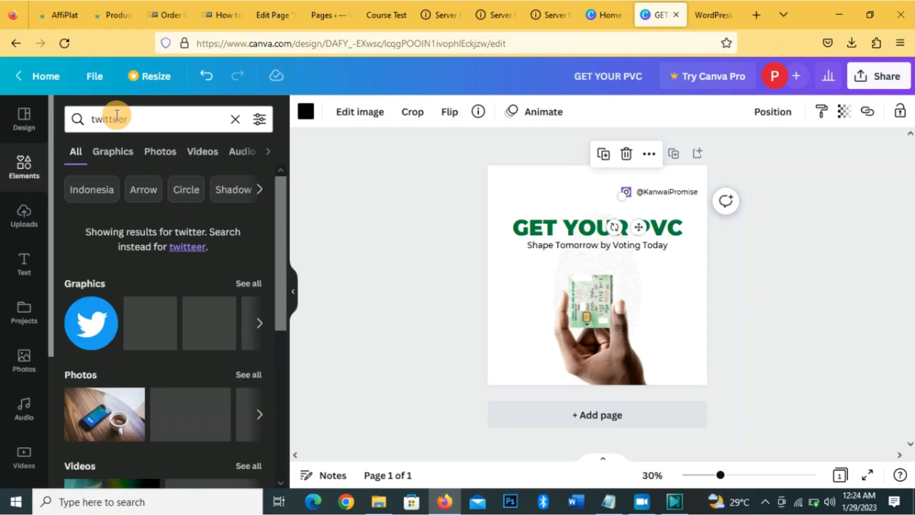
pyautogui.write('twitteer')
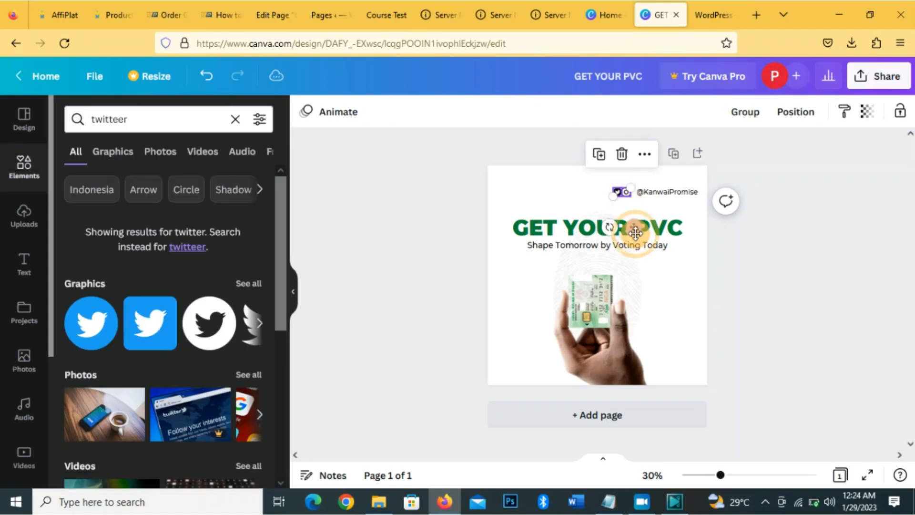
pyautogui.moveTo(719, 217)
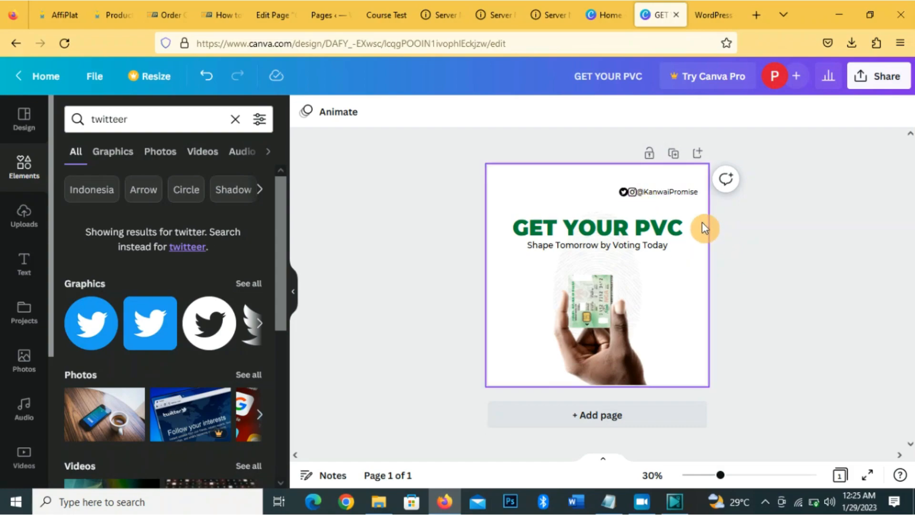
pyautogui.click(668, 192)
pyautogui.write('GetYourPVC')
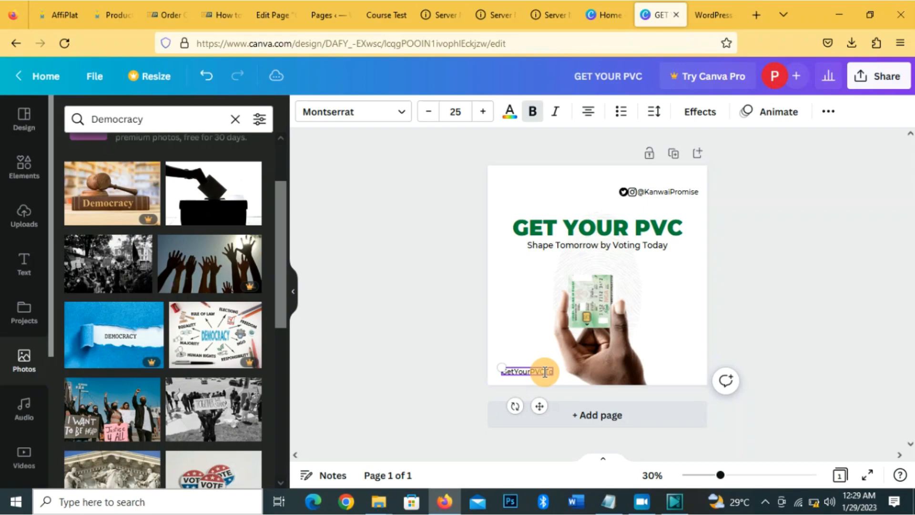
# - Complete the bottom-left hashtag 'GetYourPVCToday' with 'PVC' recoloured green
pyautogui.write('Today')
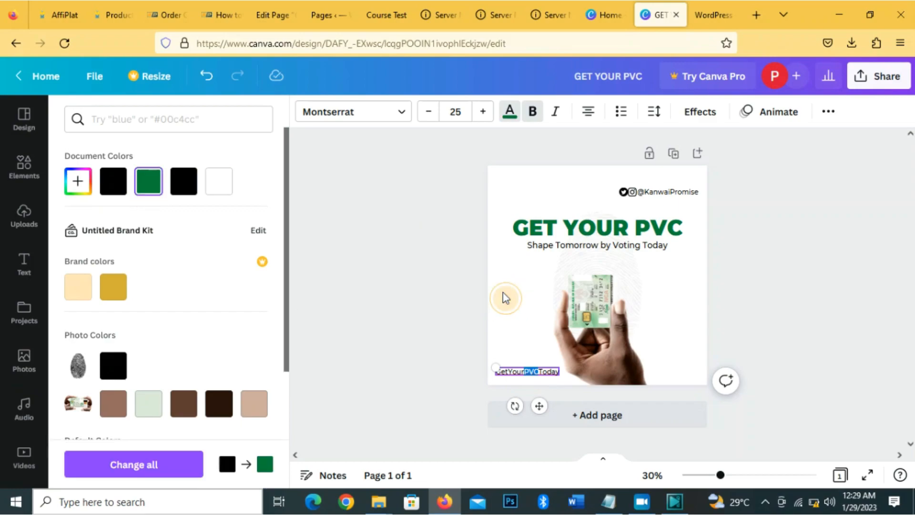
pyautogui.moveTo(605, 277)
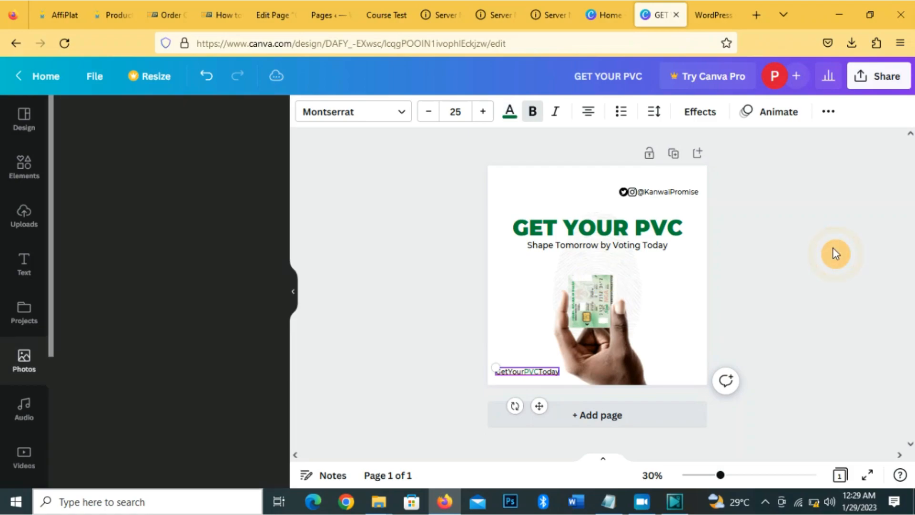
pyautogui.click(23, 360)
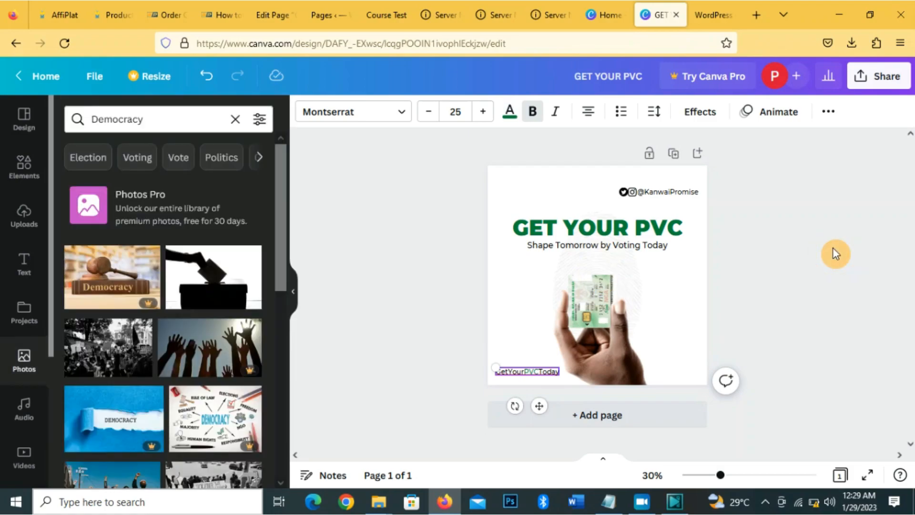